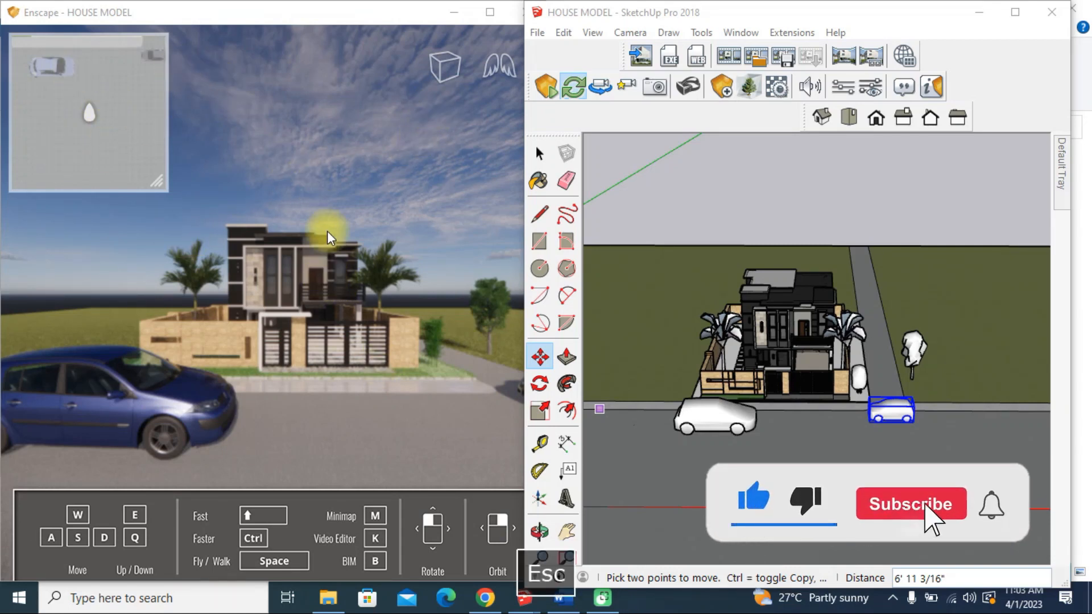
Bring up the Enscape Asset Library, then hide its window to view the model
left_click(909, 504)
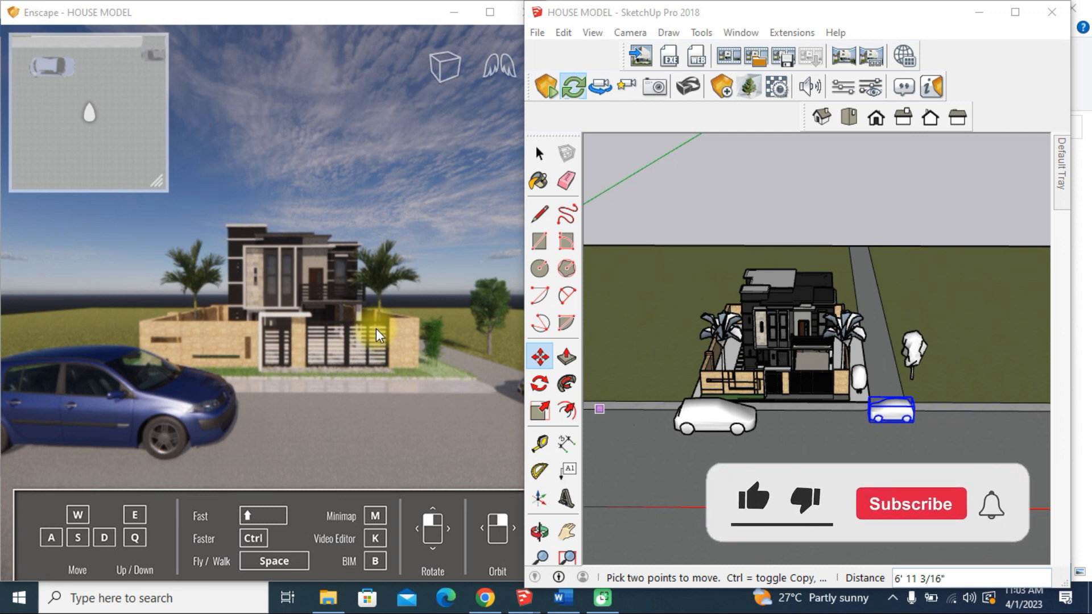
mouse_move(747, 92)
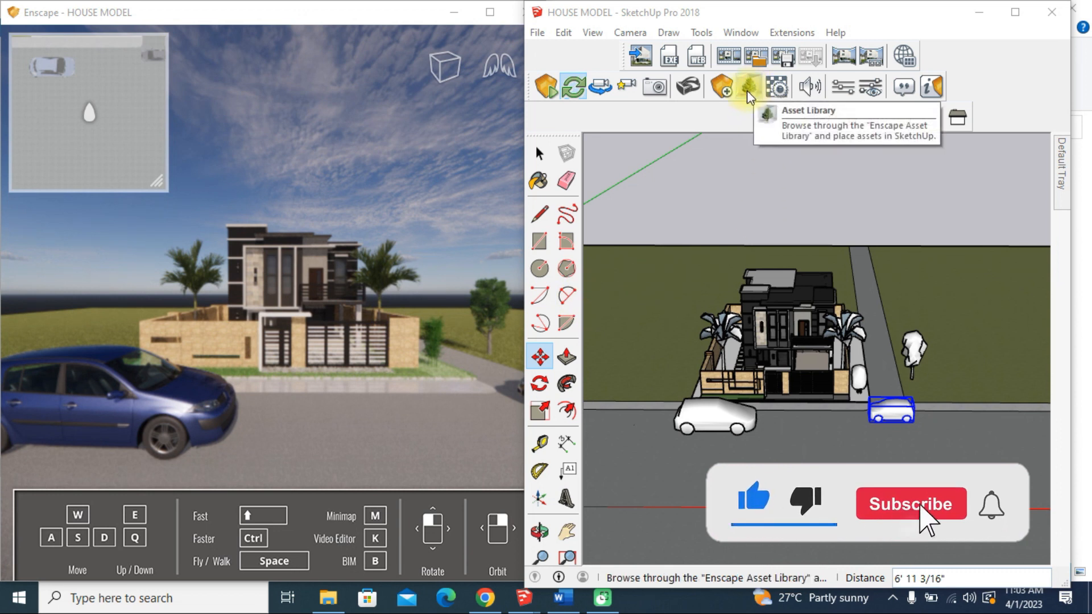
left_click(911, 504)
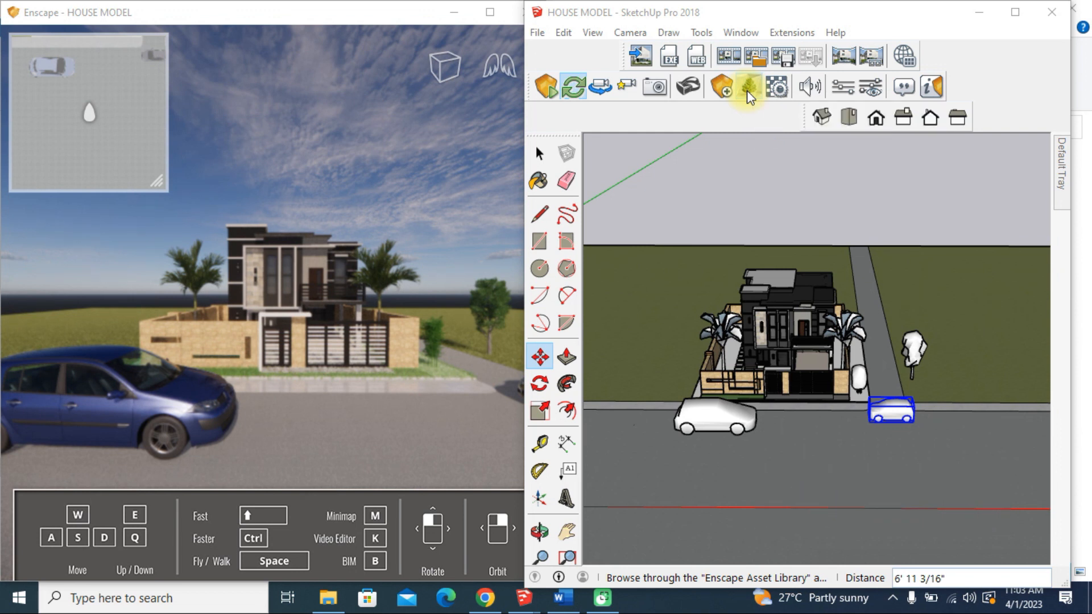
mouse_move(756, 91)
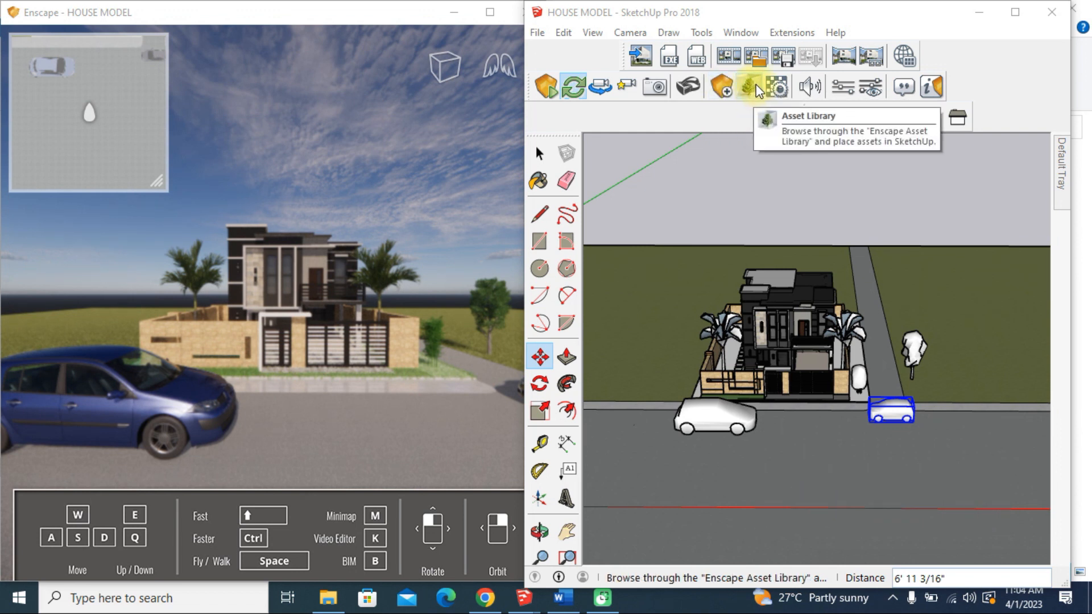
left_click(747, 87)
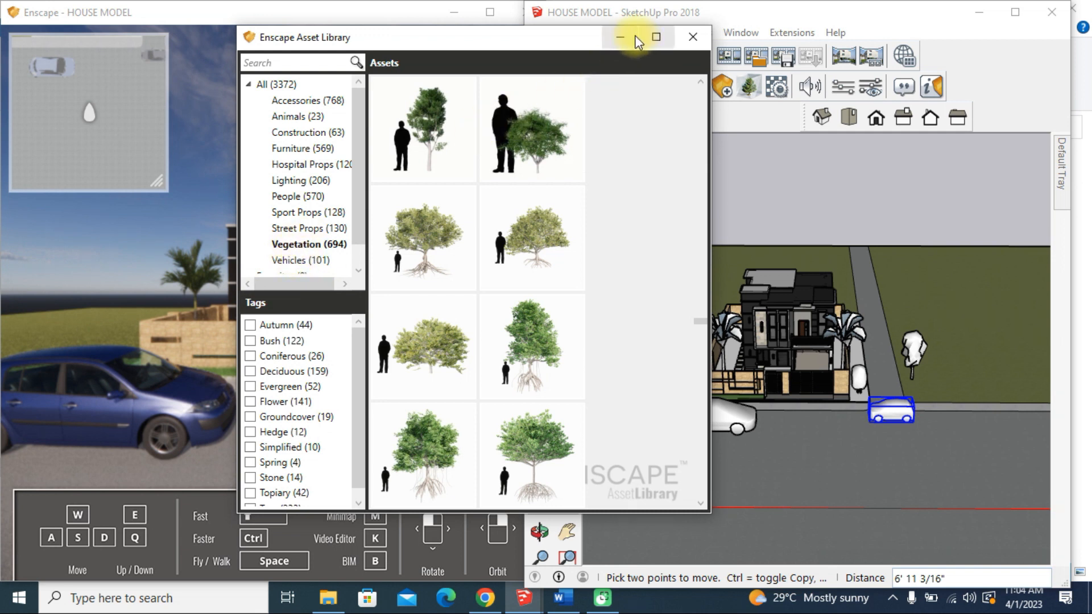
left_click(693, 36)
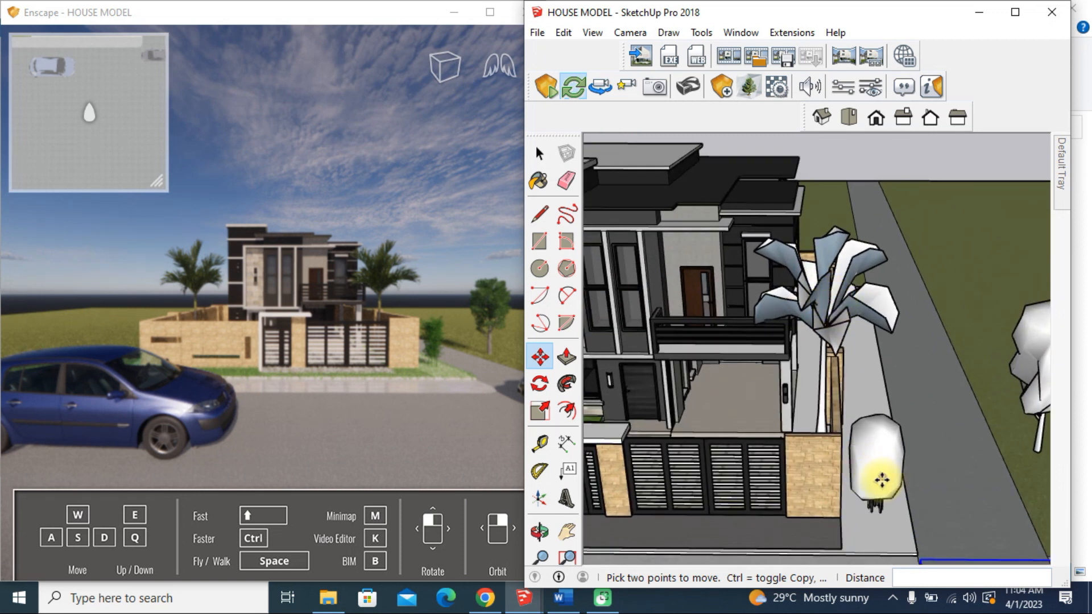
Pick a tree from the Vegetation assets and place it in front of the house's left side
left_click(751, 88)
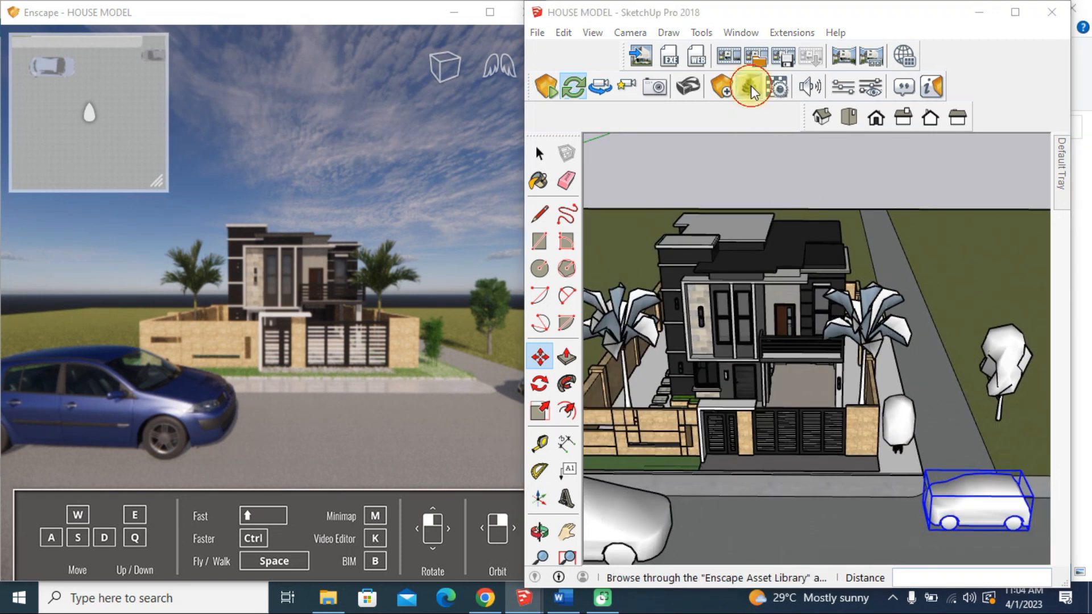
left_click(751, 88)
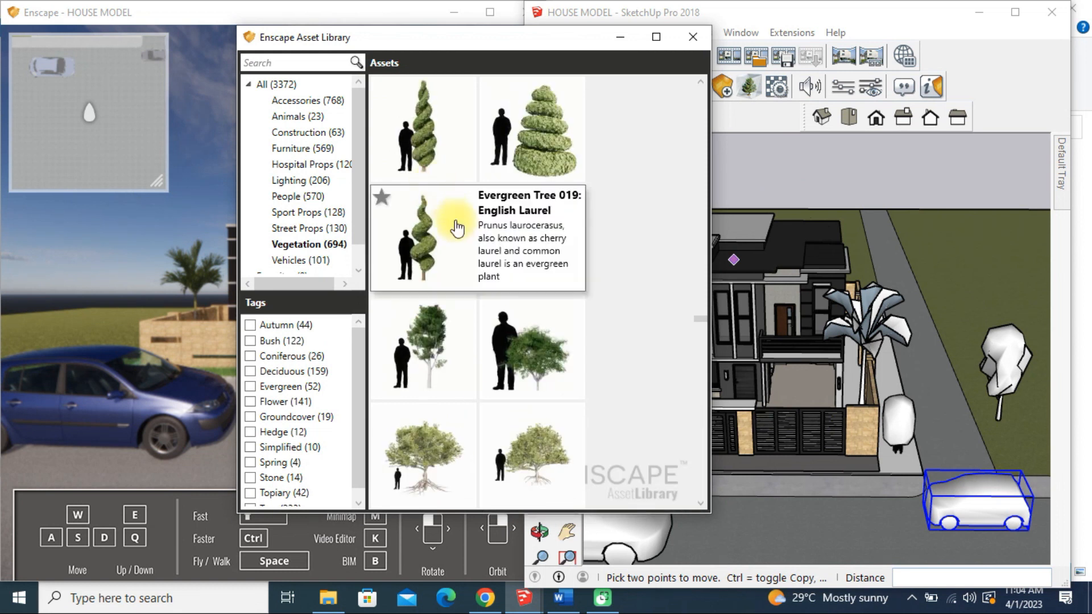
scroll("down", 3)
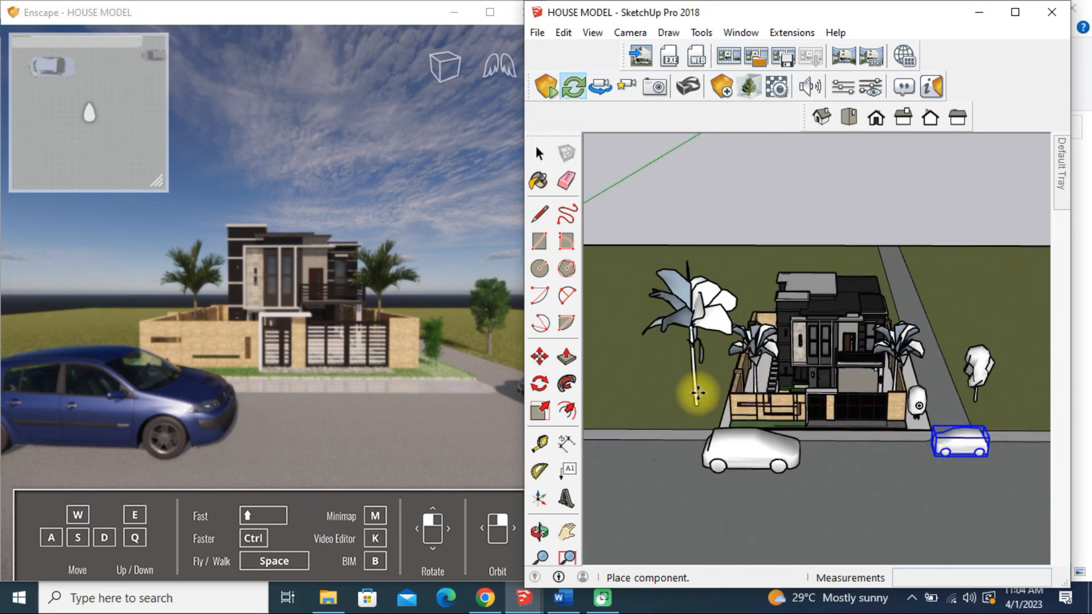
mouse_move(147, 336)
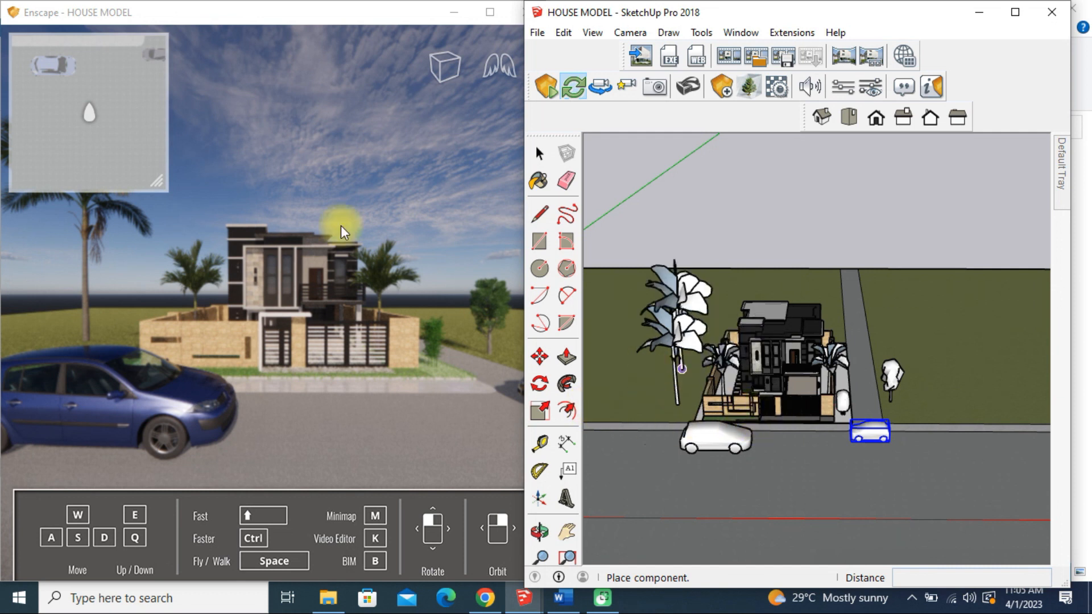
Move the newly placed tree onto the lawn on the right side of the house
left_click(747, 87)
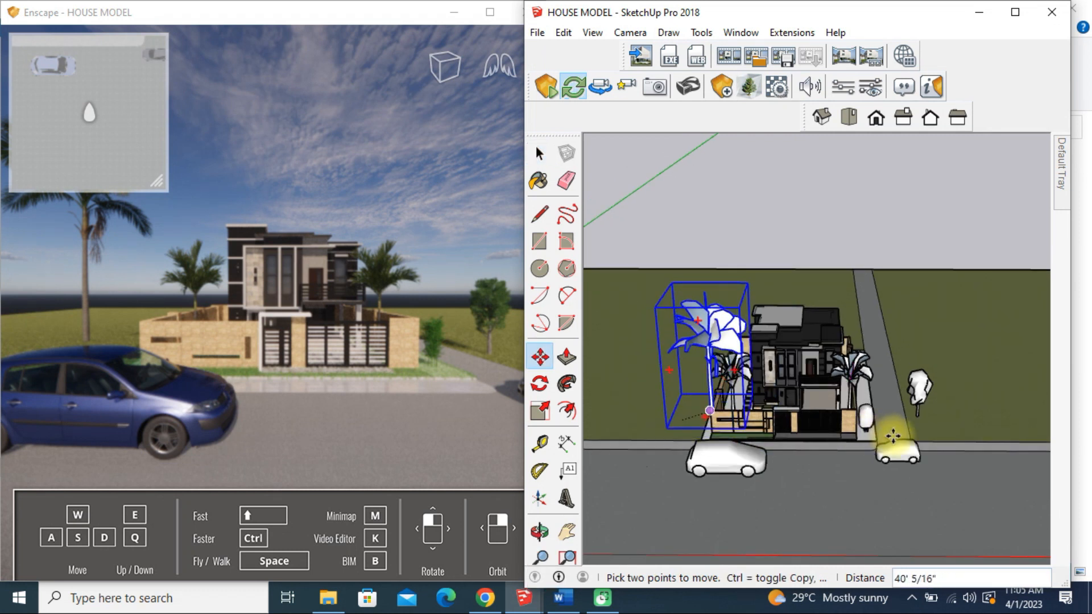
left_click_drag(710, 411, 926, 421)
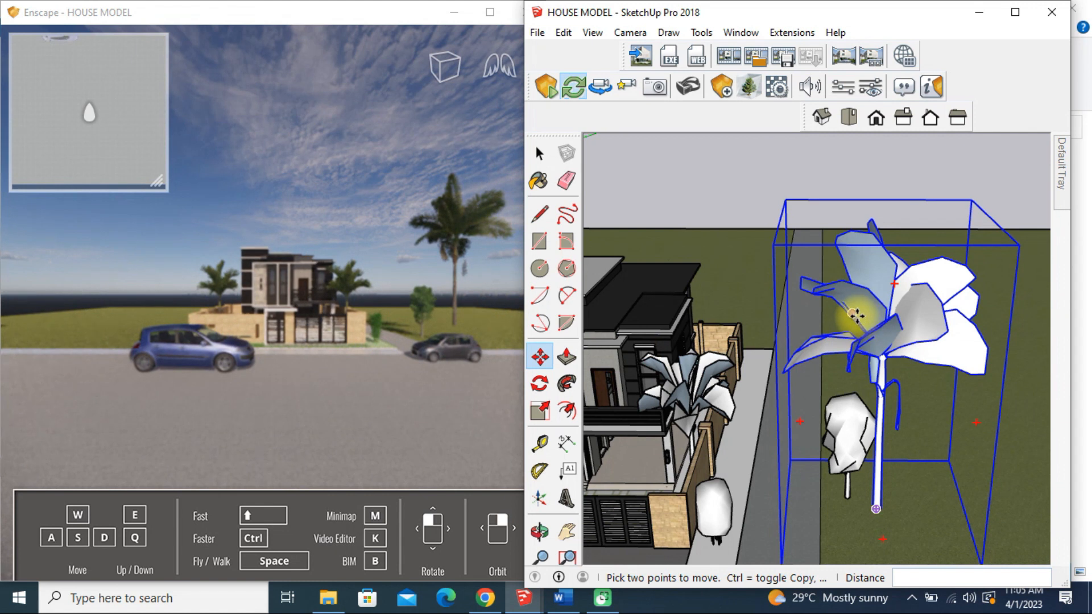
Scale the right-side tree down proportionally by its corner grip, then deselect it
left_click(539, 411)
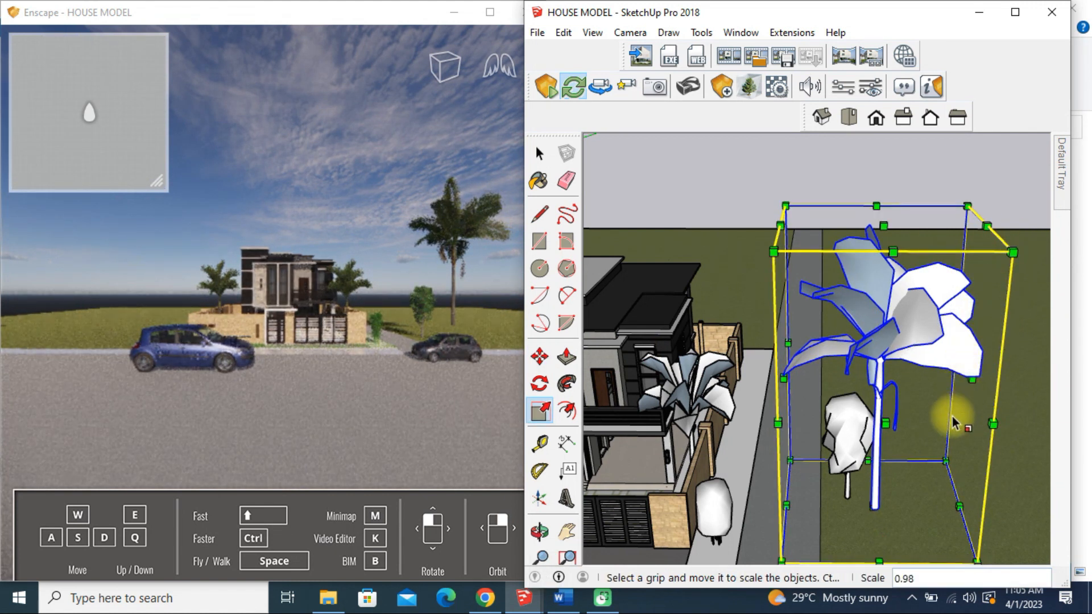
left_click_drag(1010, 250, 923, 334)
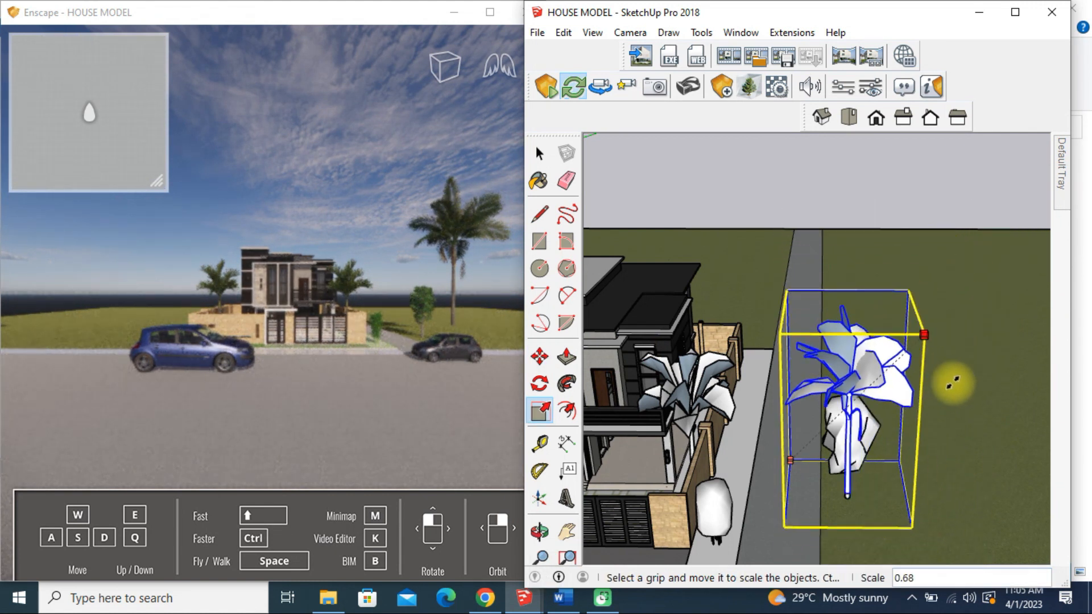
left_click_drag(924, 334, 879, 377)
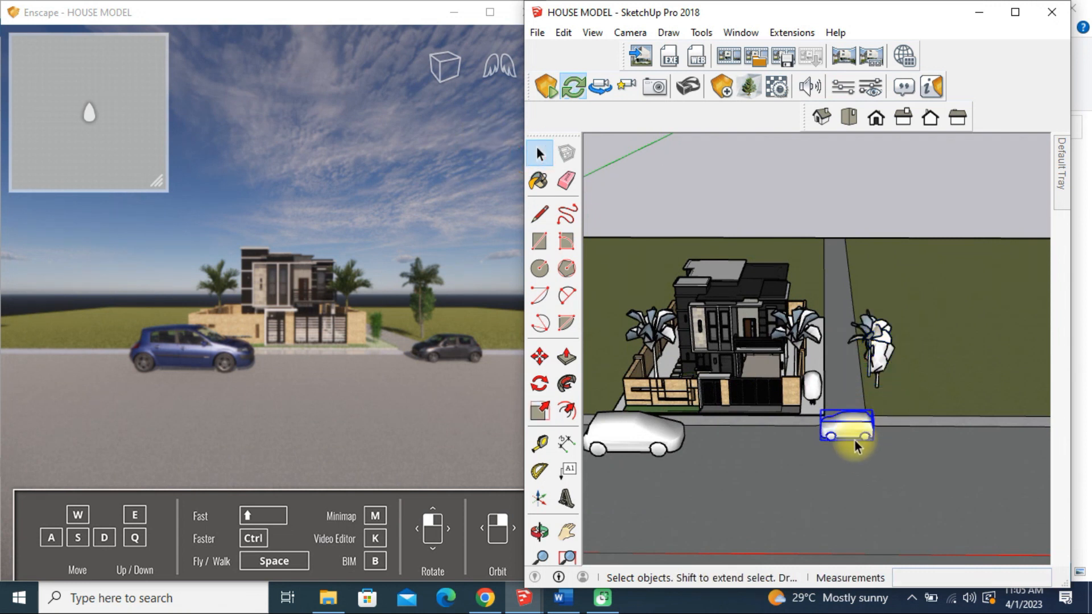
left_click(539, 411)
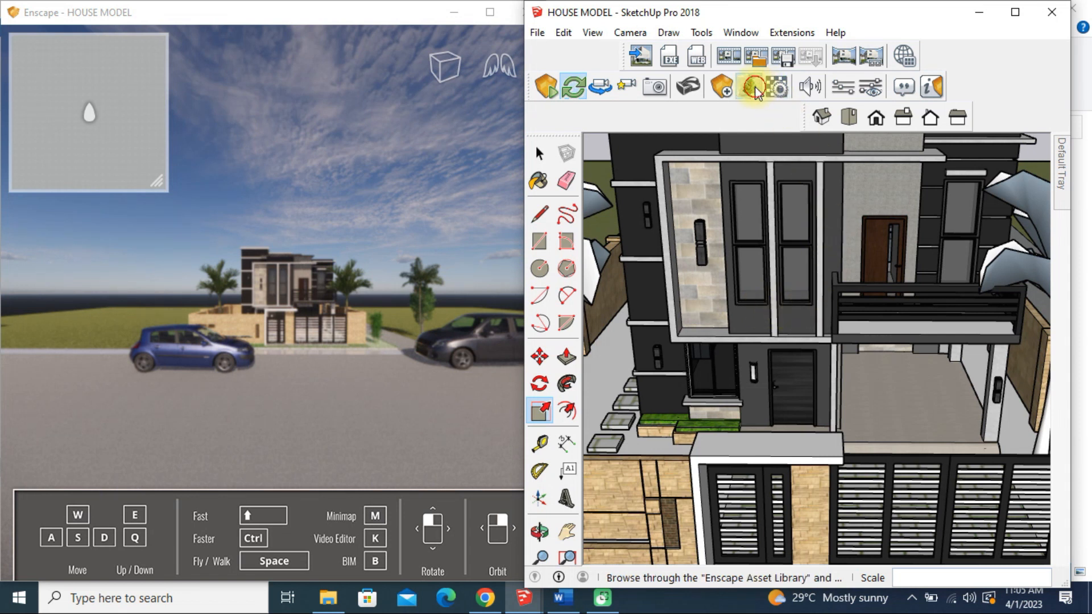
Browse the Vegetation potted plants in the Enscape Asset Library for a balcony plant
left_click(754, 85)
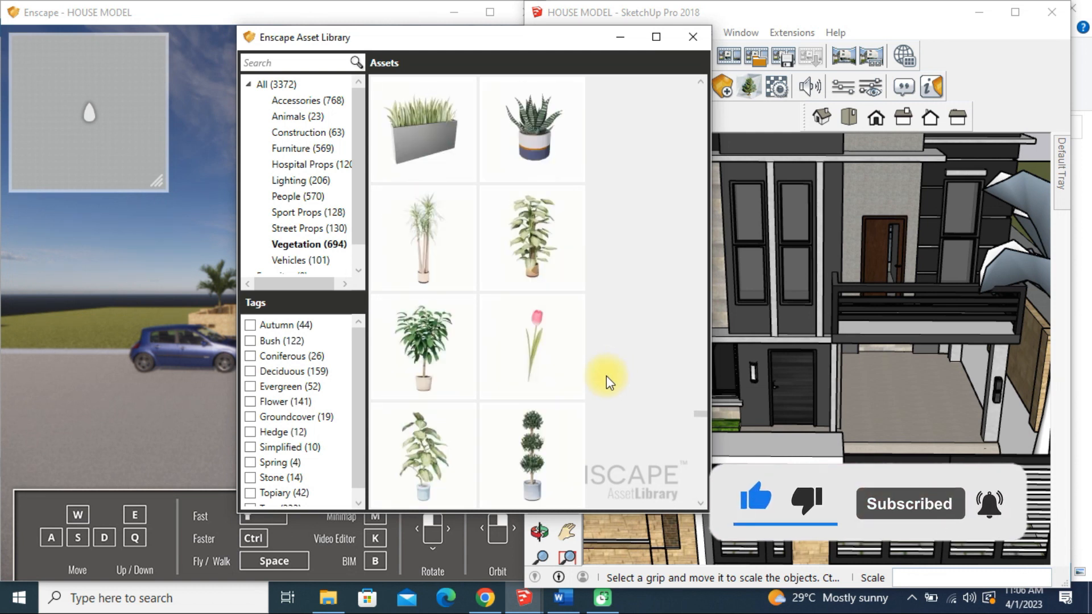
scroll("down", 3)
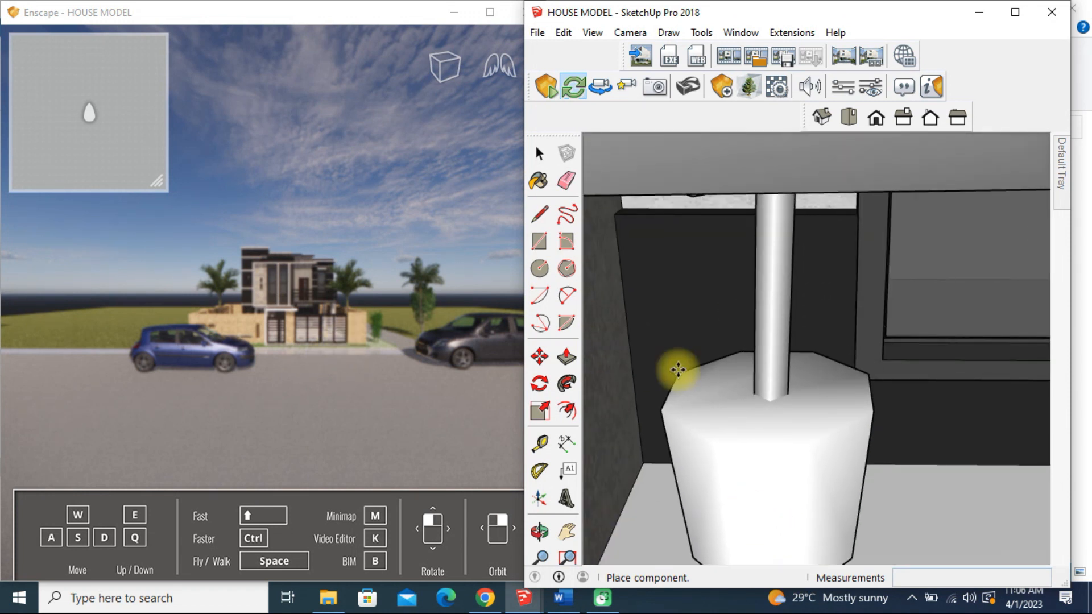
mouse_move(850, 331)
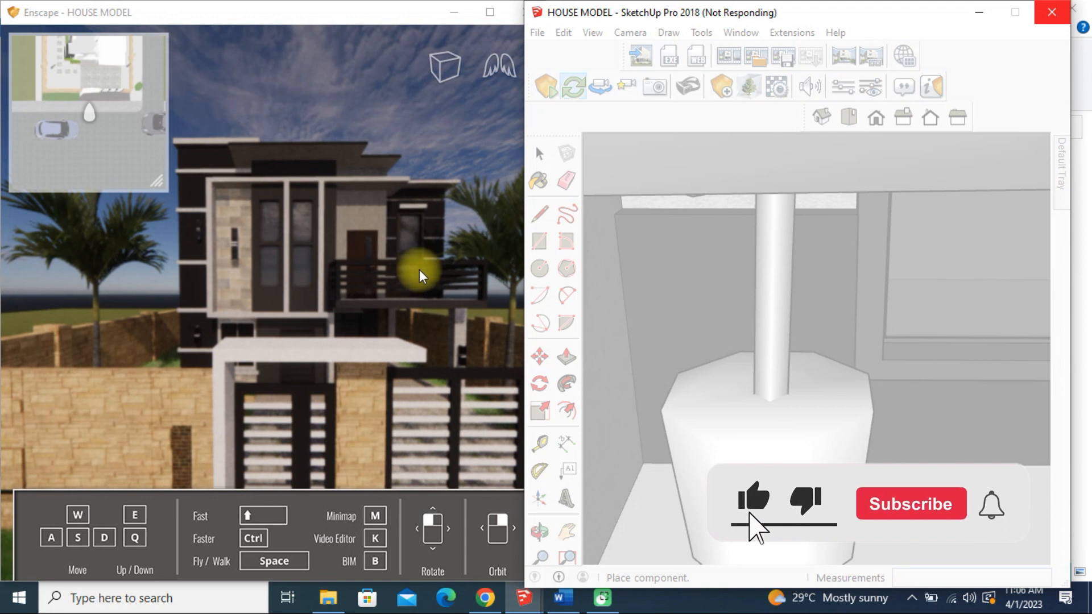
left_click(909, 504)
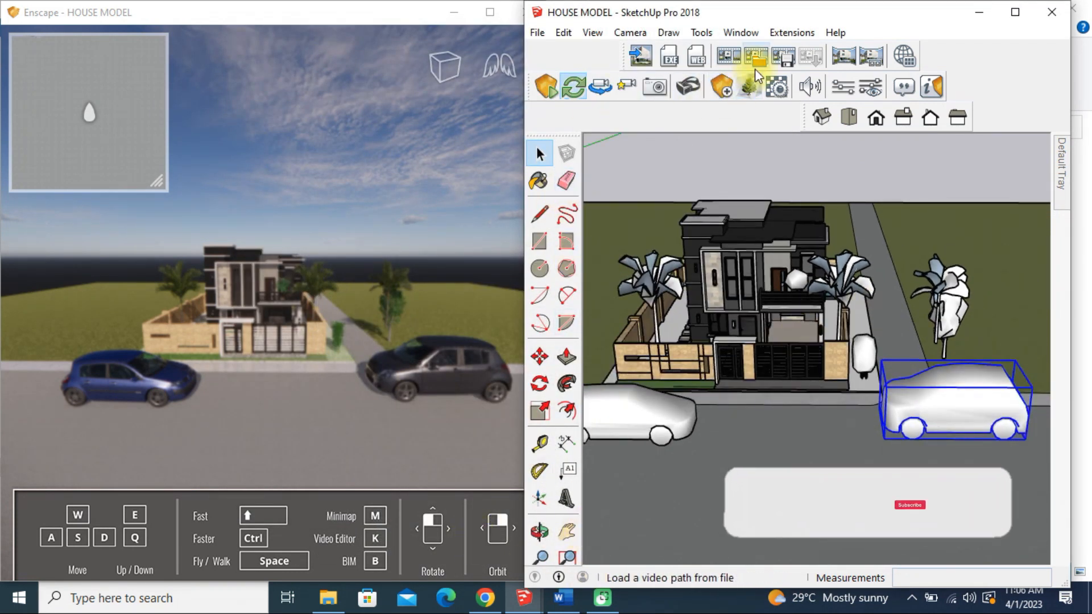
Show the Furniture category of the Enscape Asset Library with Wardrobe 001 highlighted
left_click(749, 86)
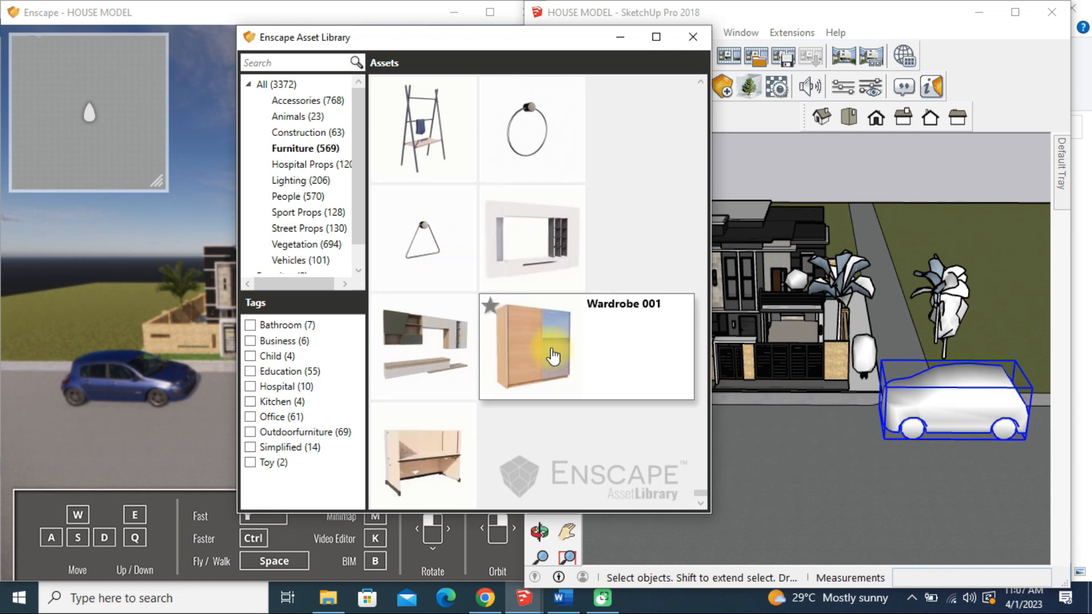
mouse_move(606, 337)
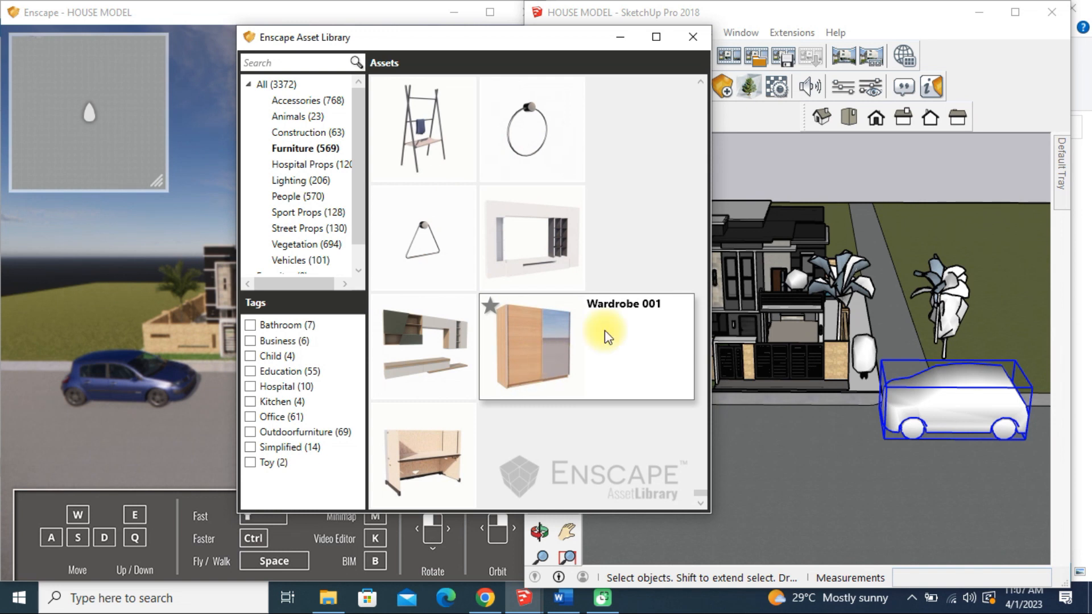
mouse_move(631, 390)
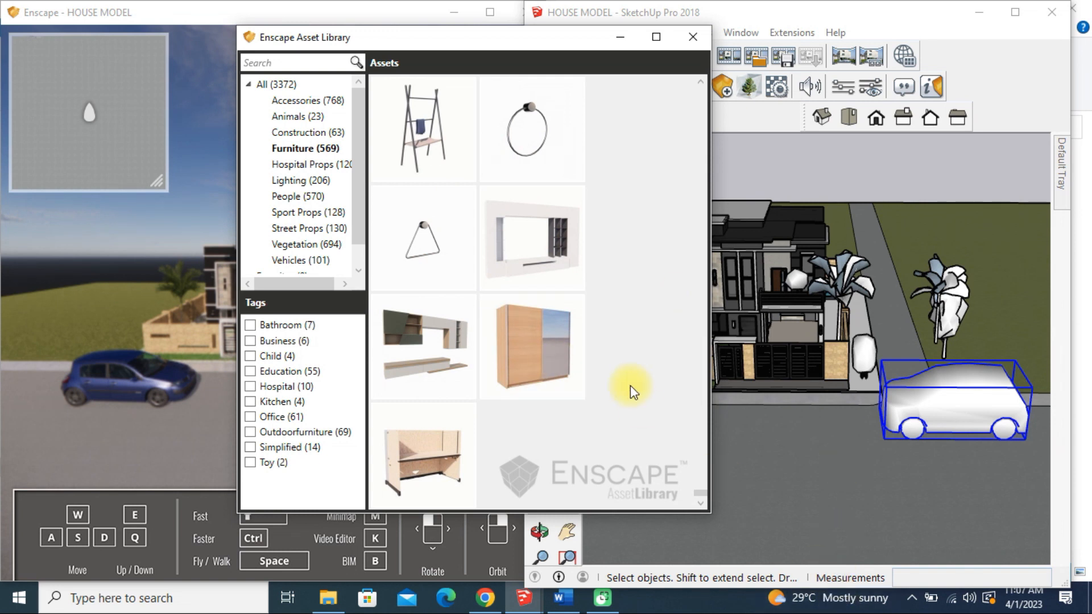